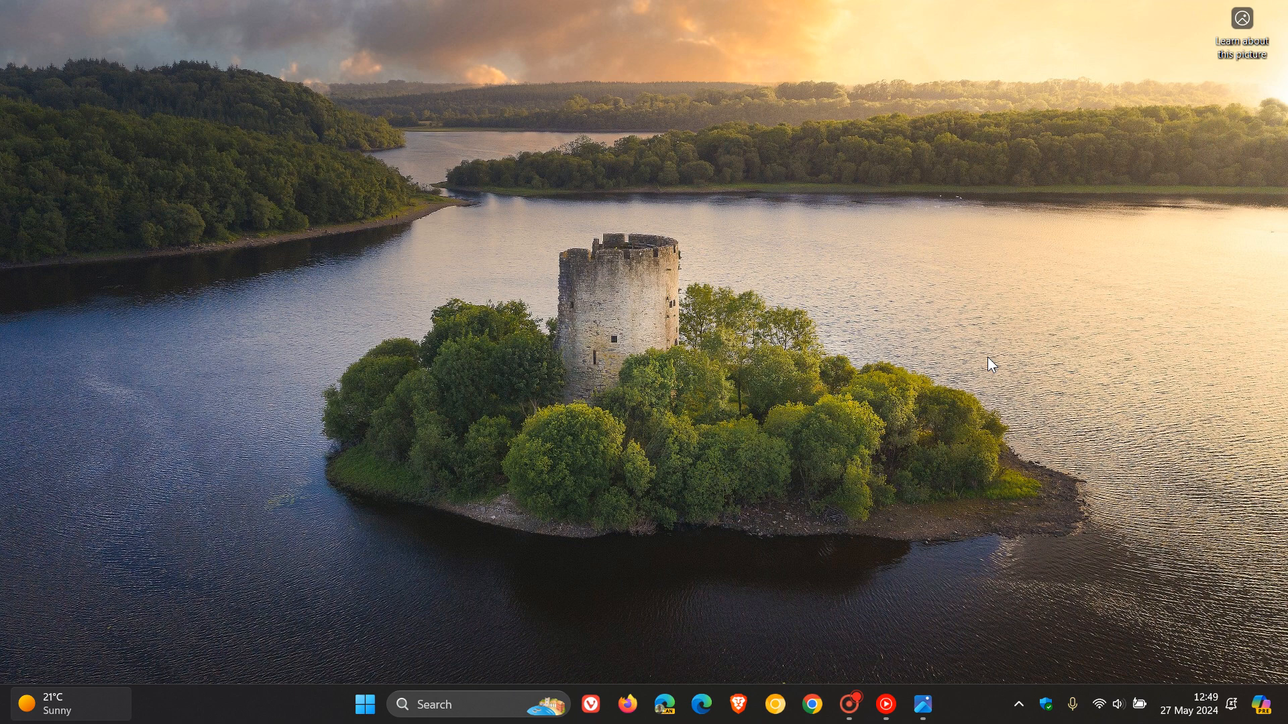
pyautogui.moveTo(945, 326)
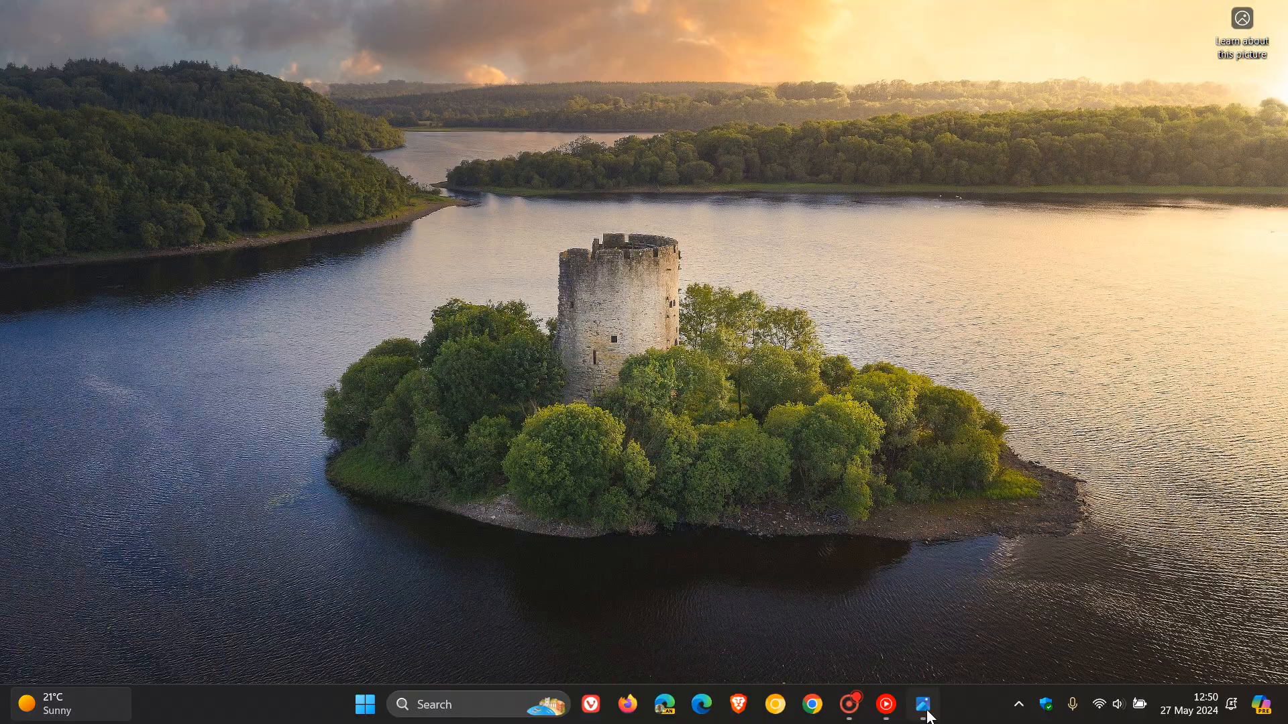
# Step: Bring up the Recall snapshot showing the X feed beside Task Manager's CPU performance page
pyautogui.click(922, 704)
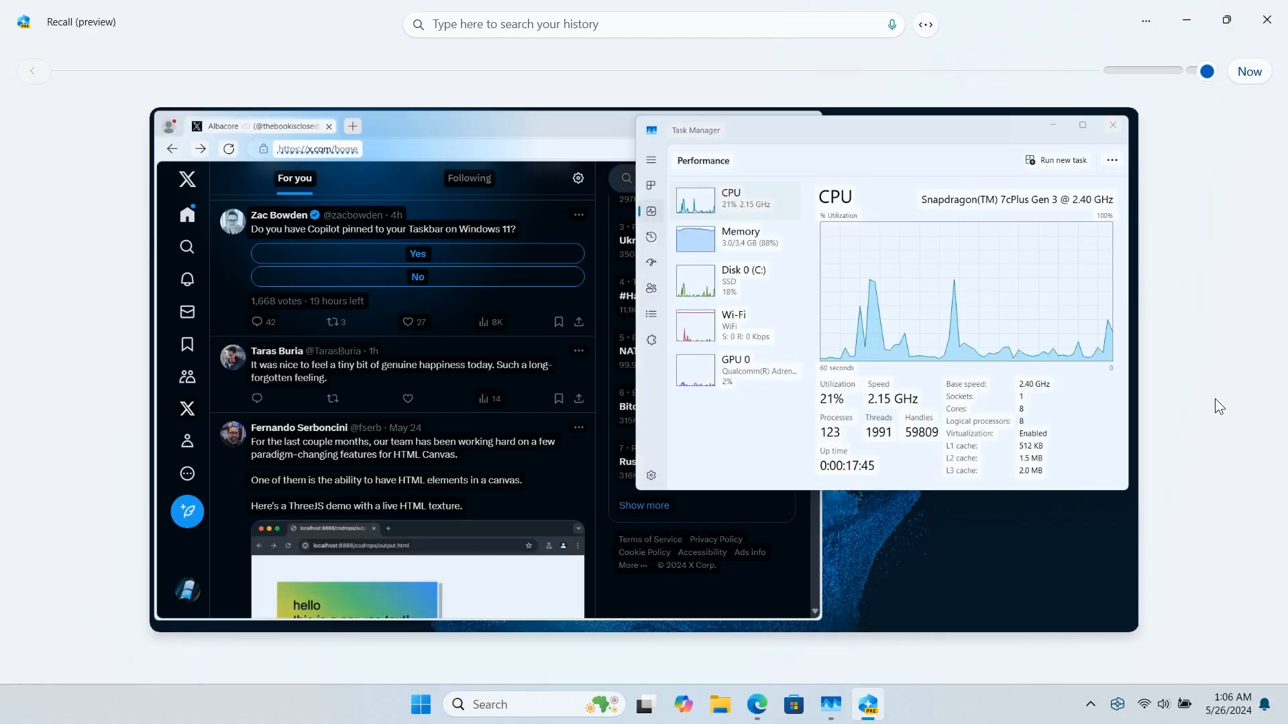
pyautogui.moveTo(1159, 434)
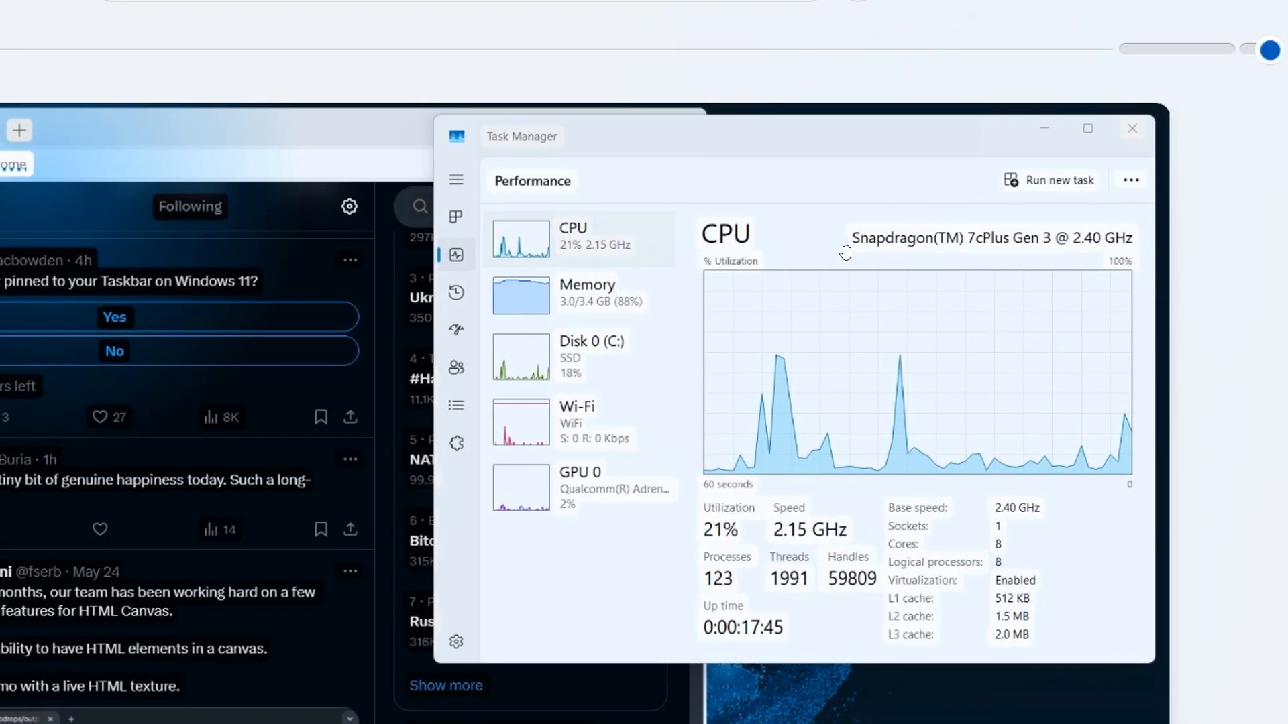
pyautogui.moveTo(530, 297)
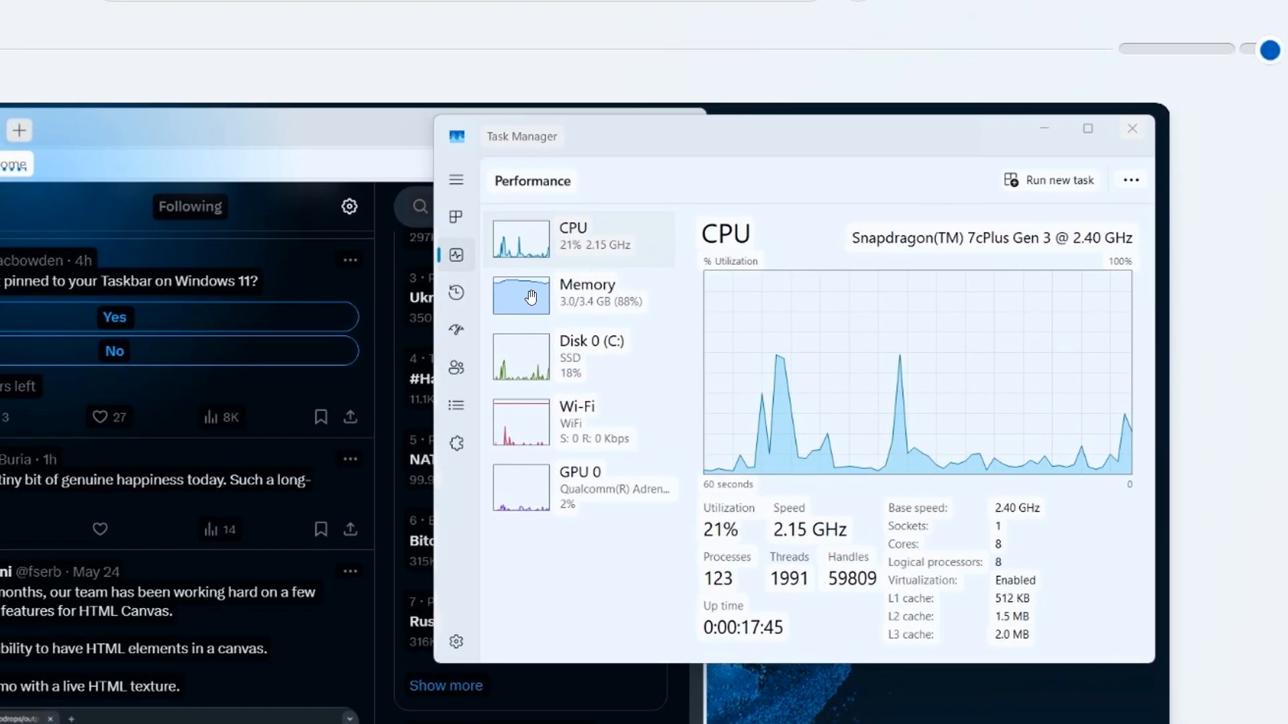
pyautogui.moveTo(555, 325)
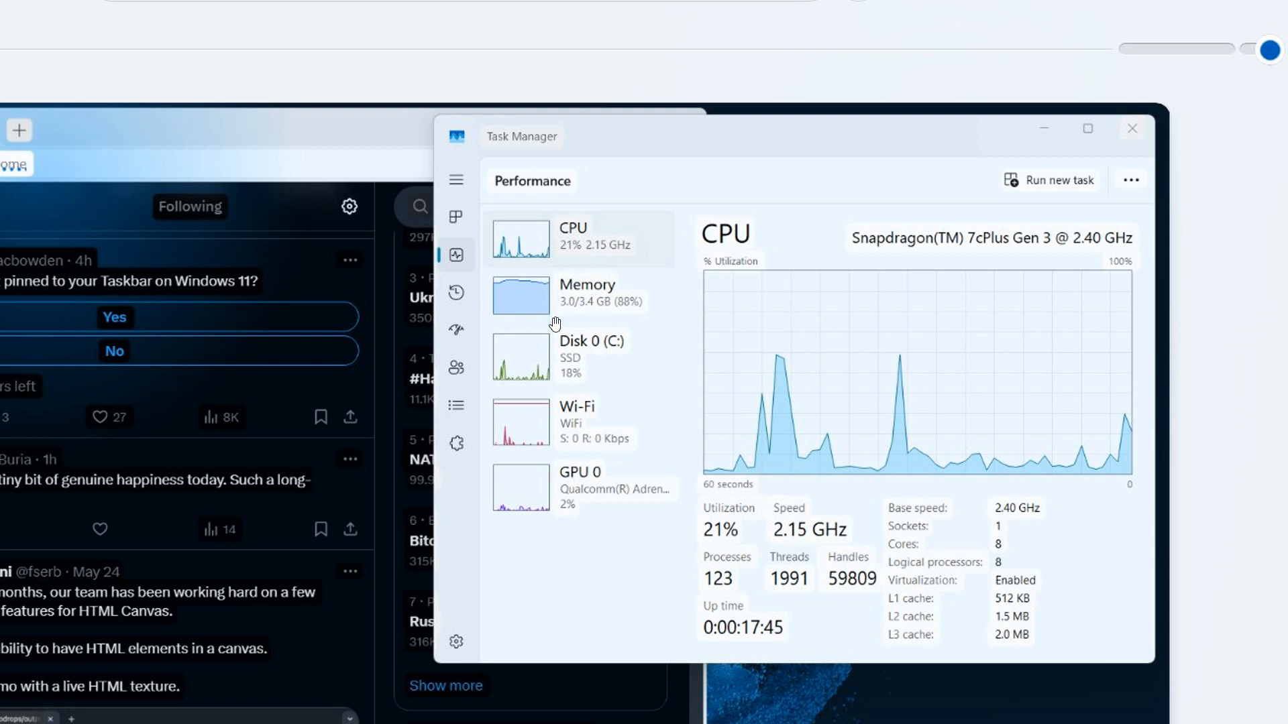
pyautogui.moveTo(599, 280)
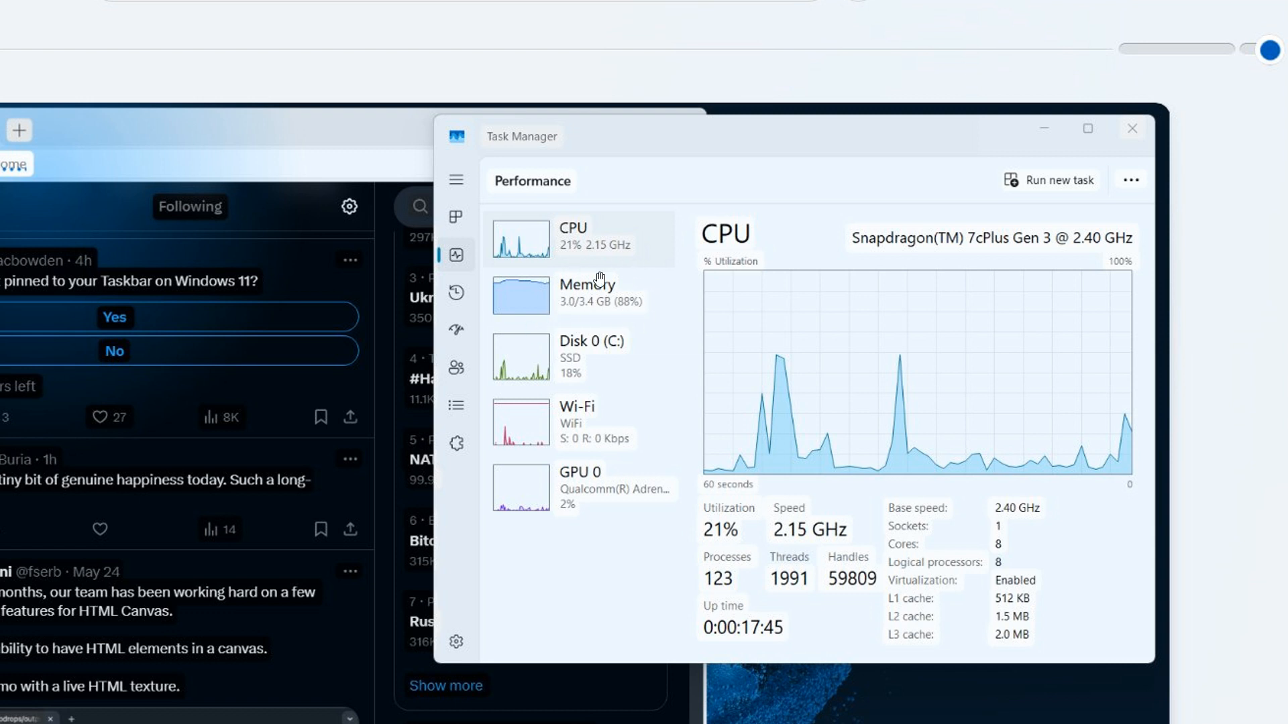
pyautogui.moveTo(718, 307)
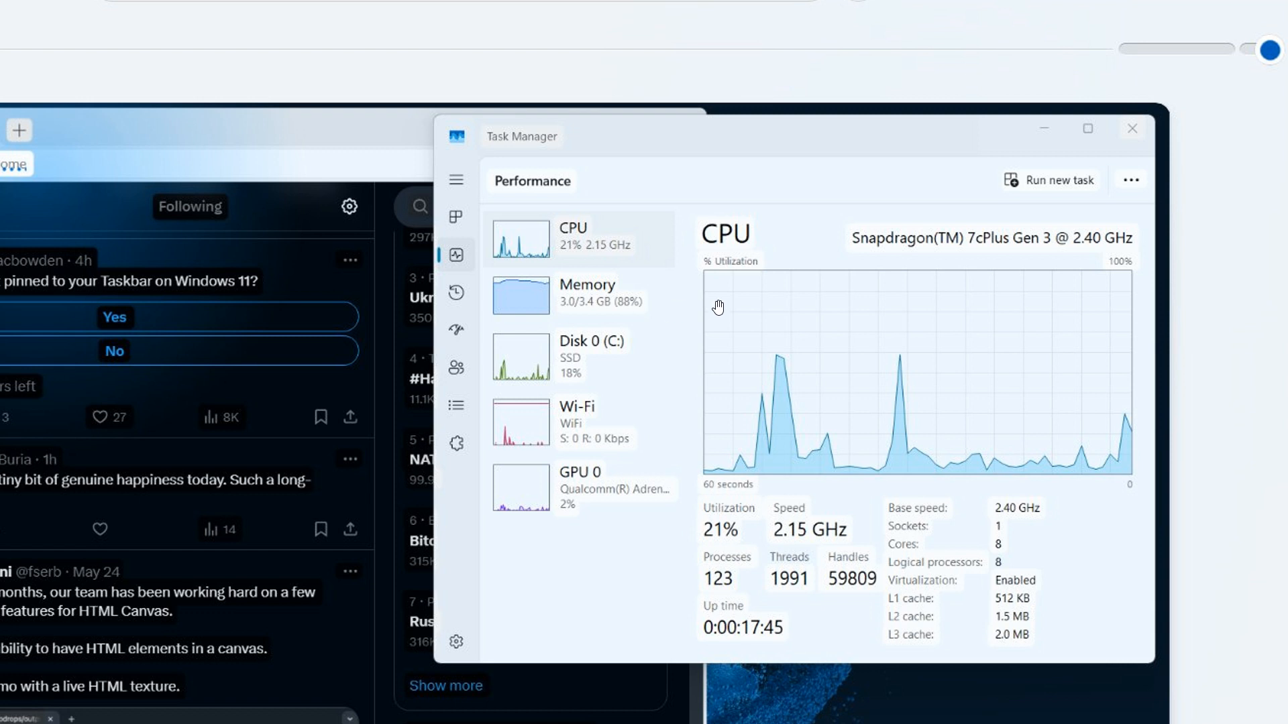
pyautogui.moveTo(933, 281)
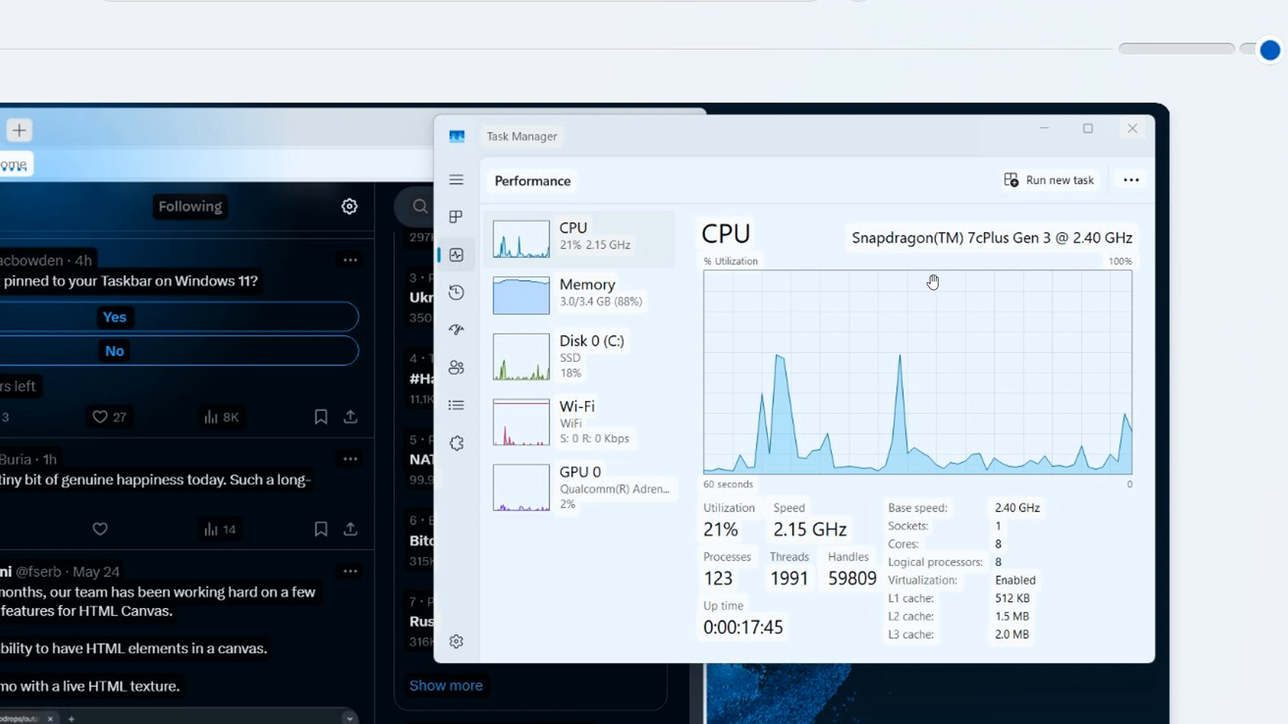
pyautogui.moveTo(588, 306)
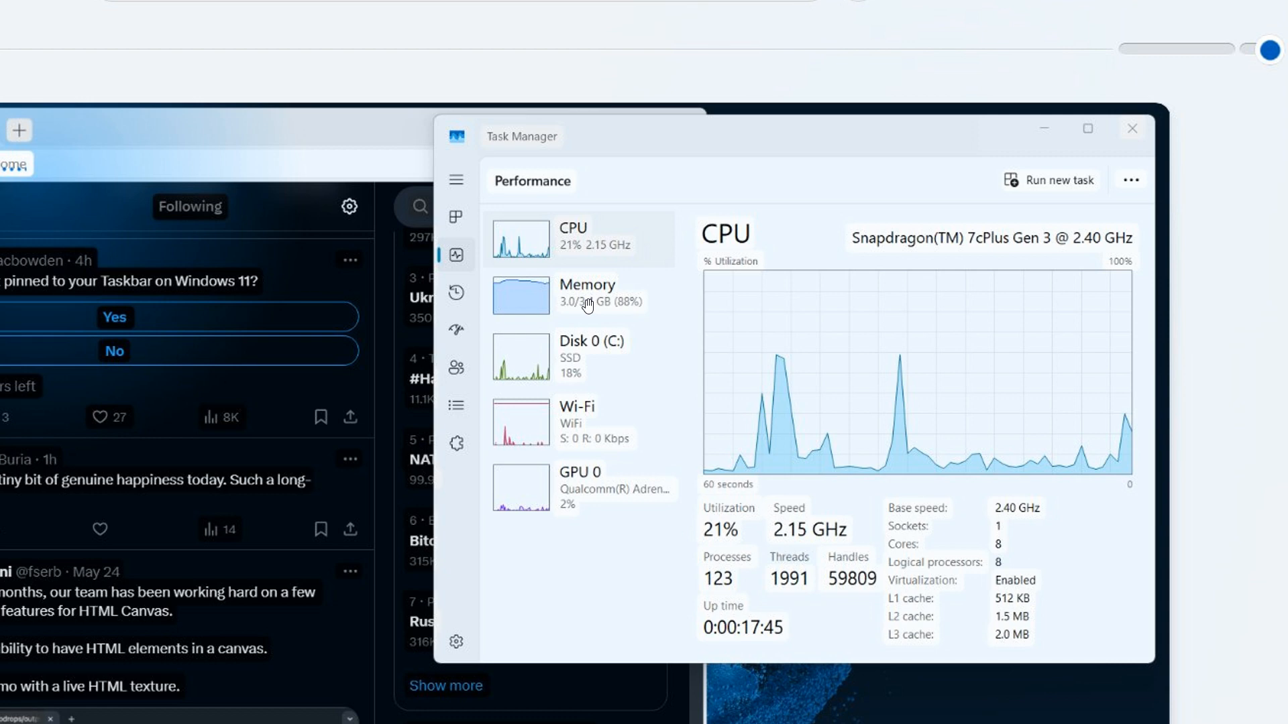
pyautogui.moveTo(996, 375)
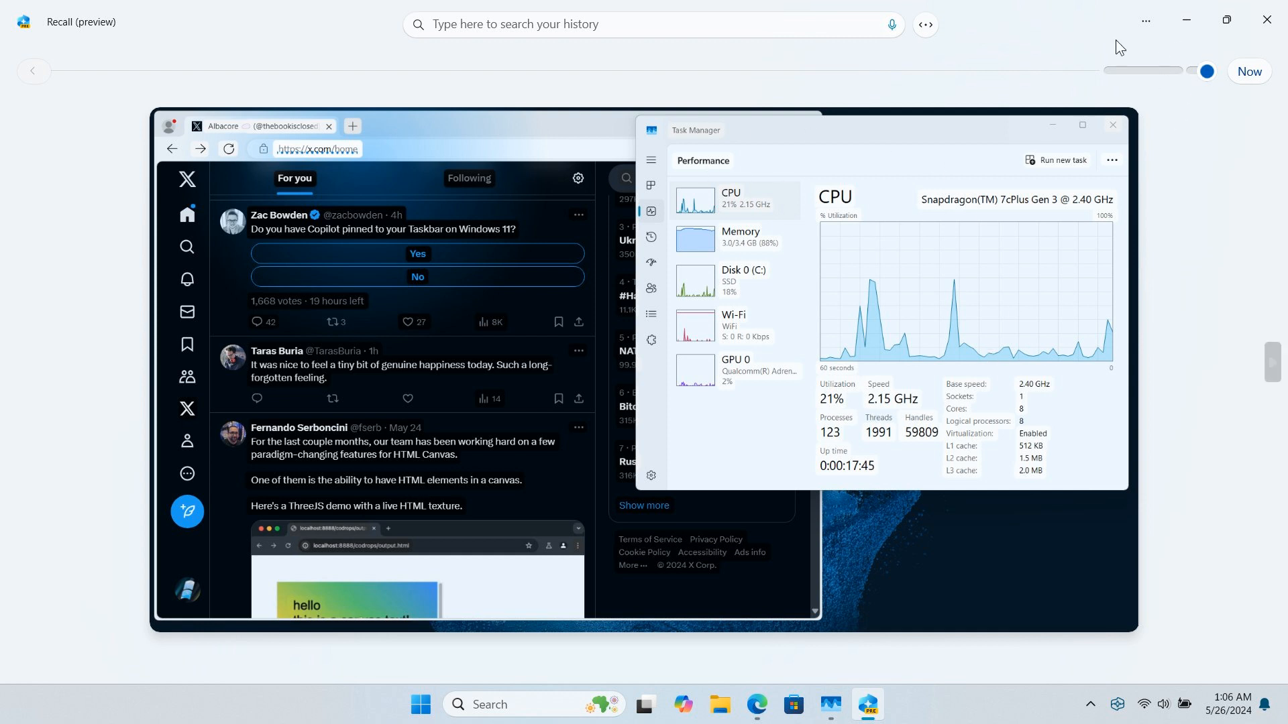
pyautogui.moveTo(1185, 208)
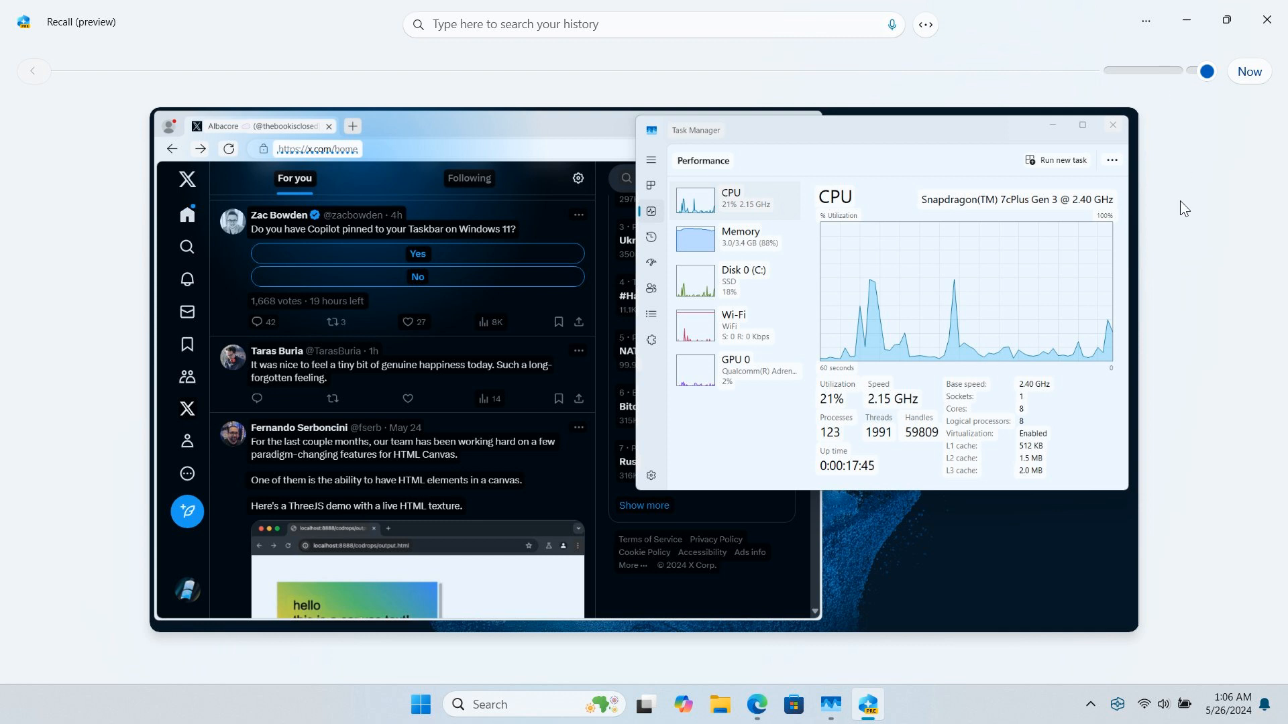
pyautogui.moveTo(1077, 325)
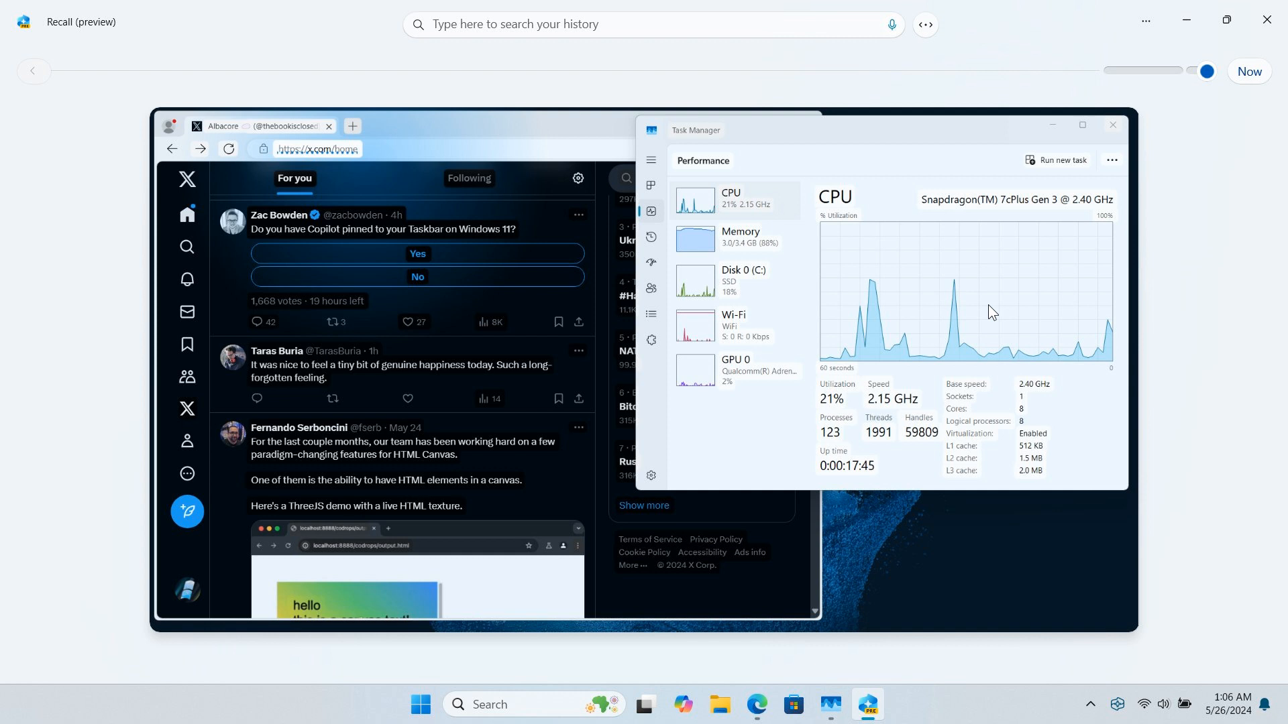
pyautogui.moveTo(1018, 302)
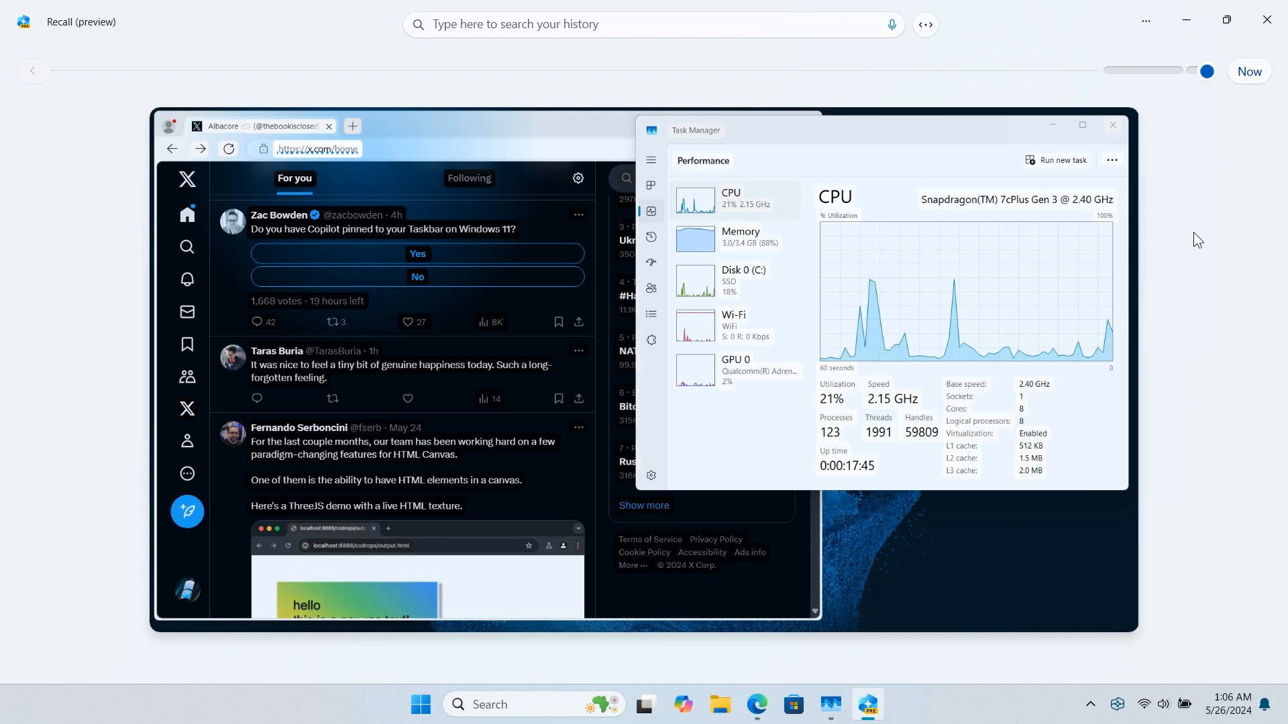
pyautogui.moveTo(1190, 244)
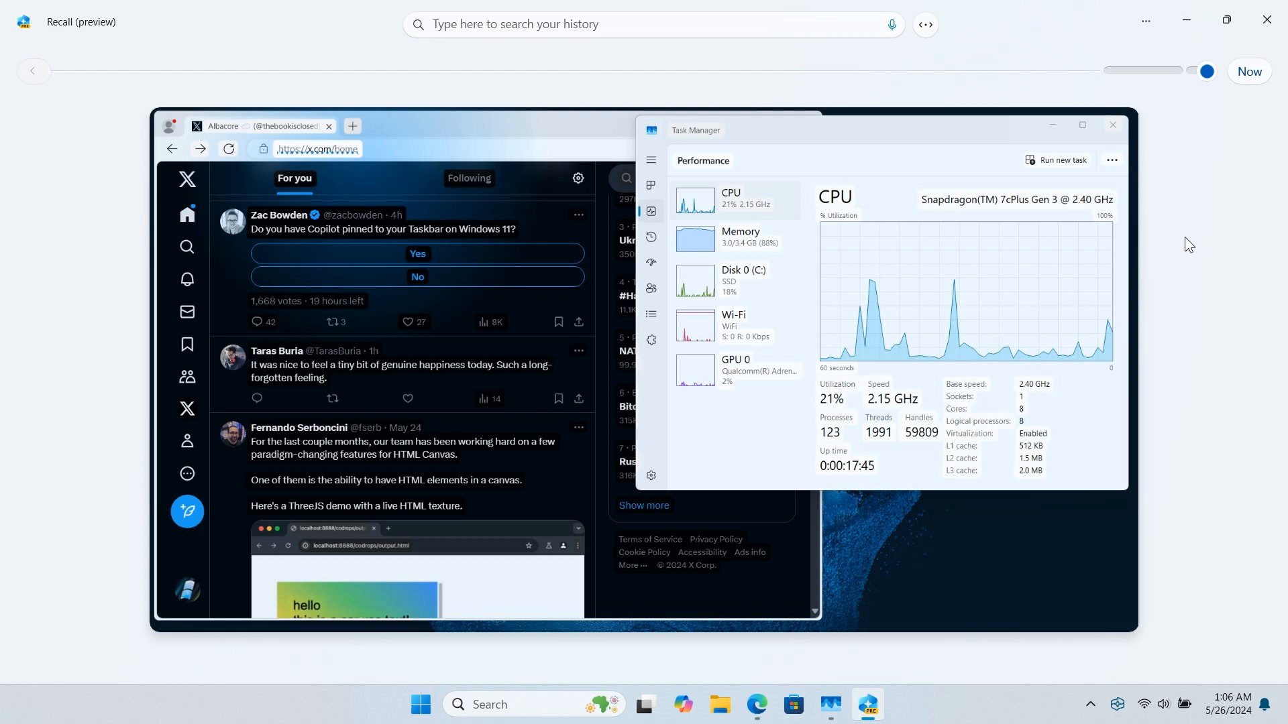